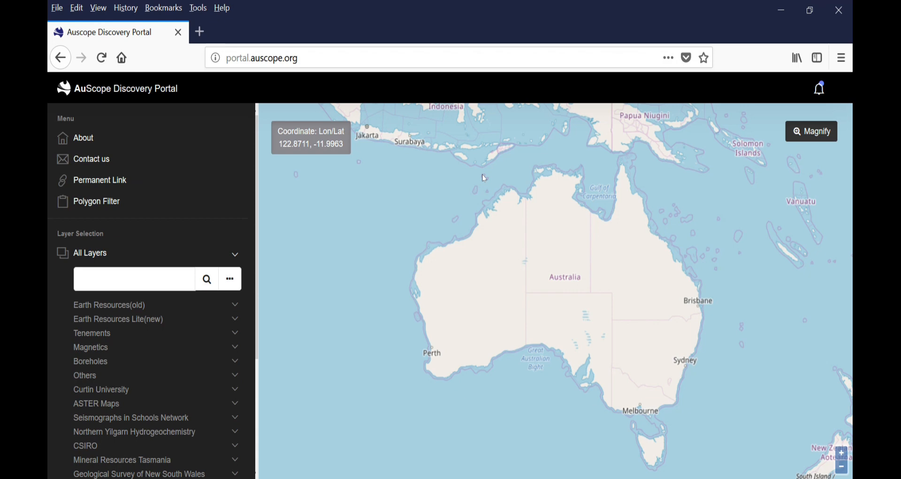
mouse_move(258, 280)
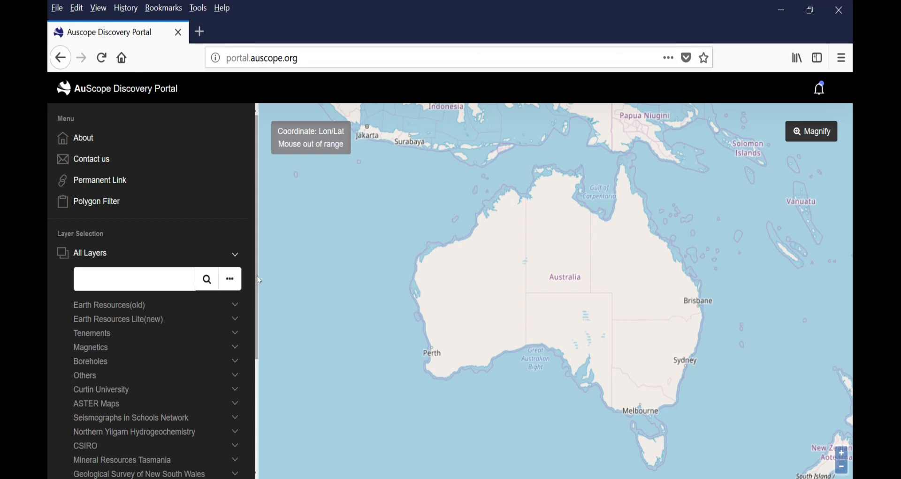
Expand the Boreholes category so its layers, including National Virtual Core Library V-2.0, are listed.
left_click(234, 361)
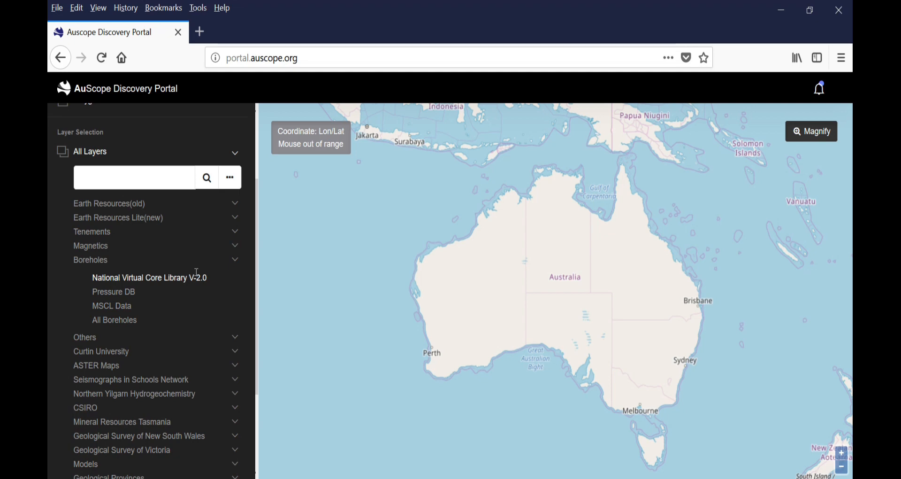
Show the filter options for the National Virtual Core Library V-2.0 layer in the sidebar.
left_click(149, 278)
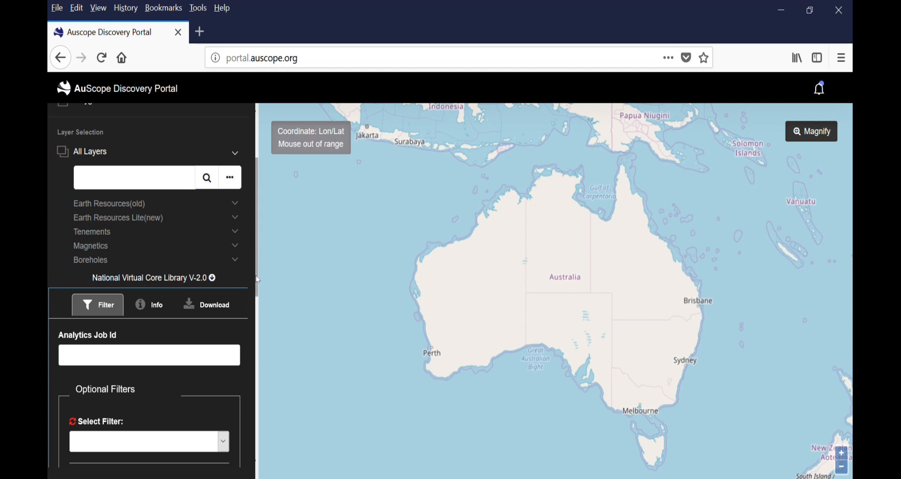
scroll("up", 3)
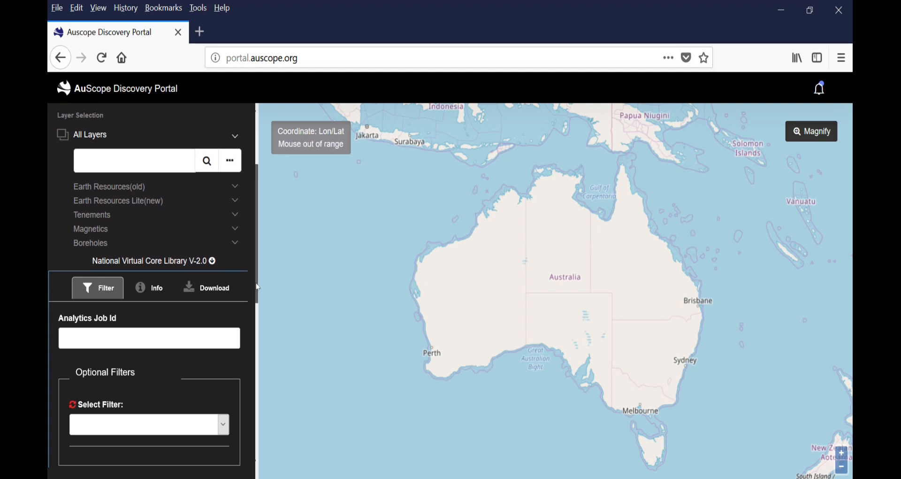
scroll("down", 3)
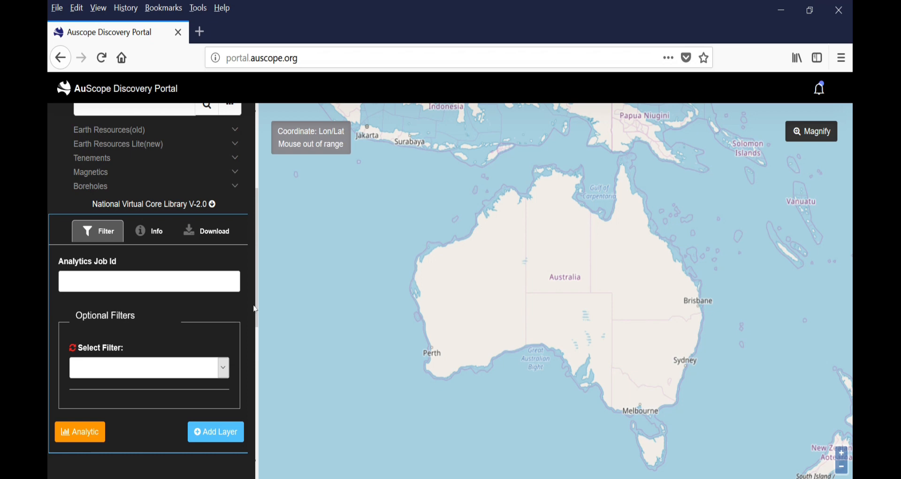
mouse_move(156, 231)
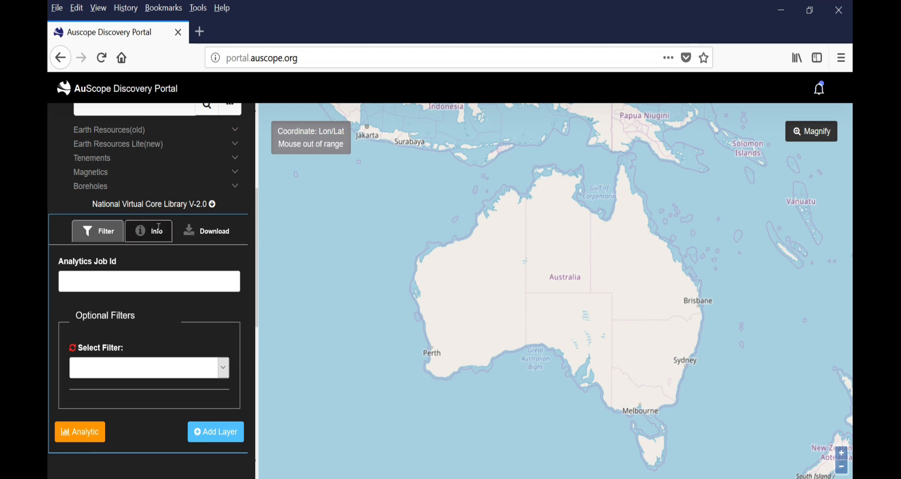
left_click(156, 231)
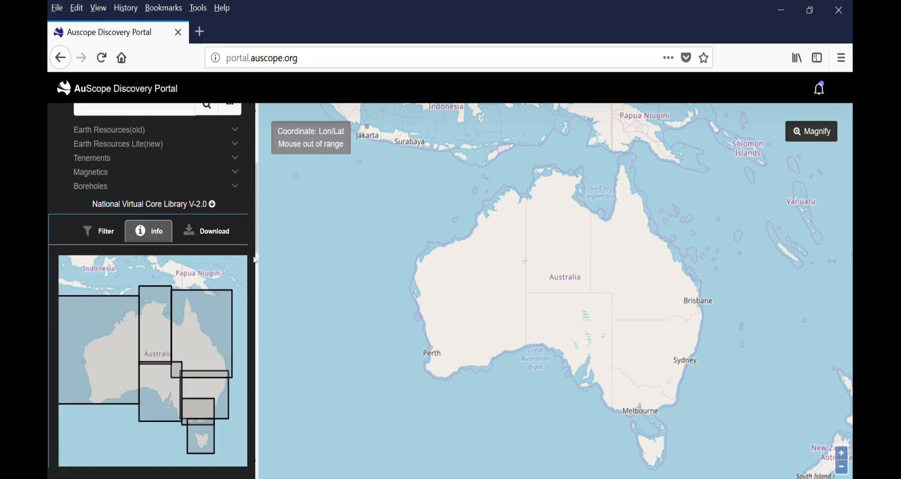
mouse_move(256, 248)
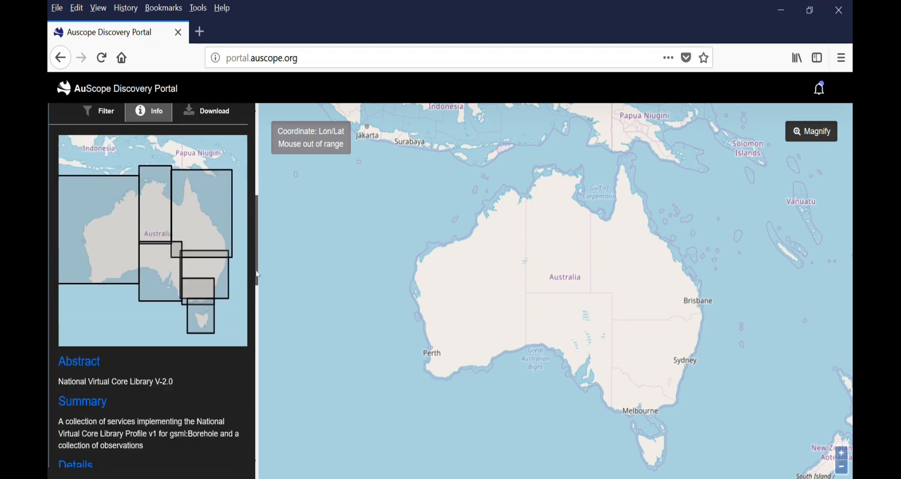
scroll("up", 3)
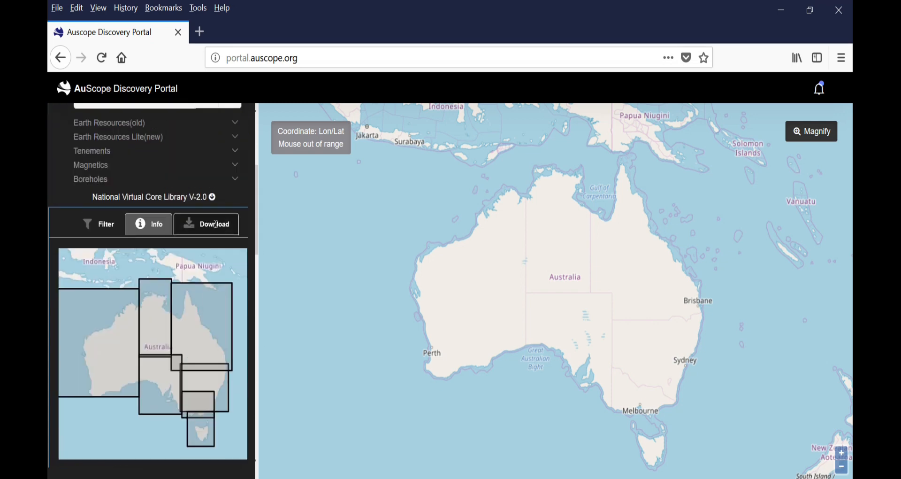
left_click(214, 224)
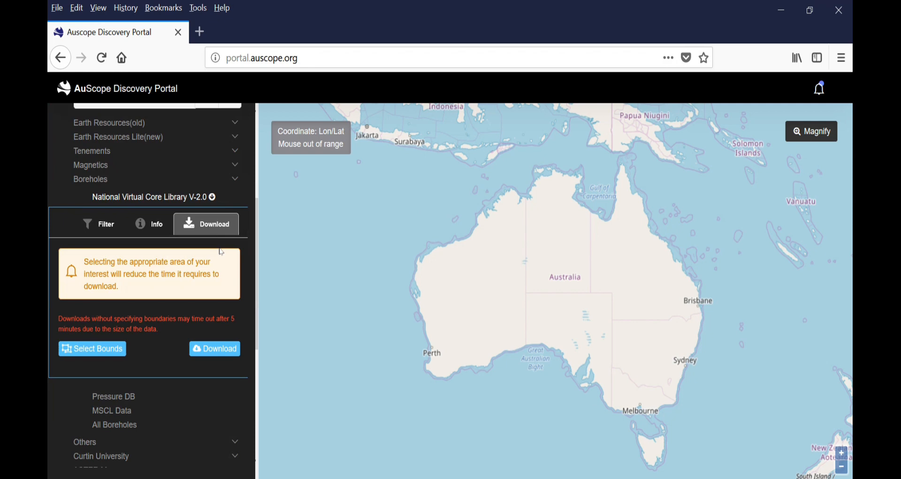
mouse_move(154, 247)
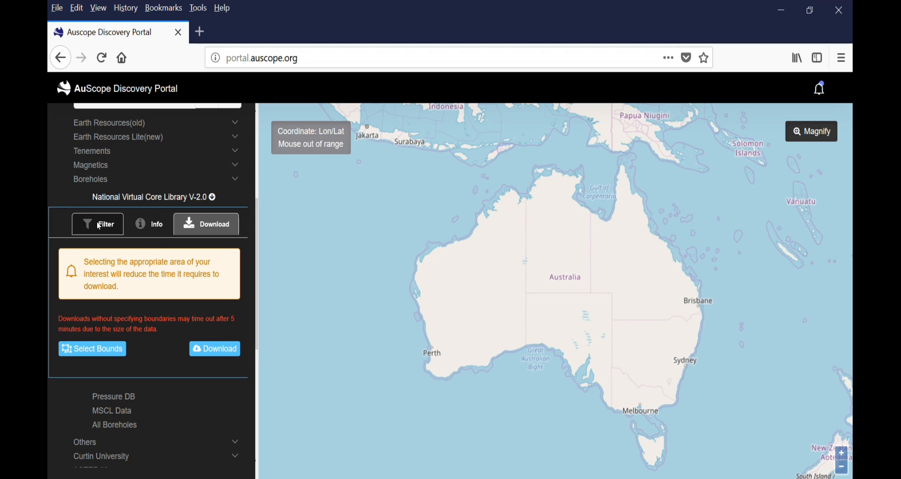
left_click(105, 224)
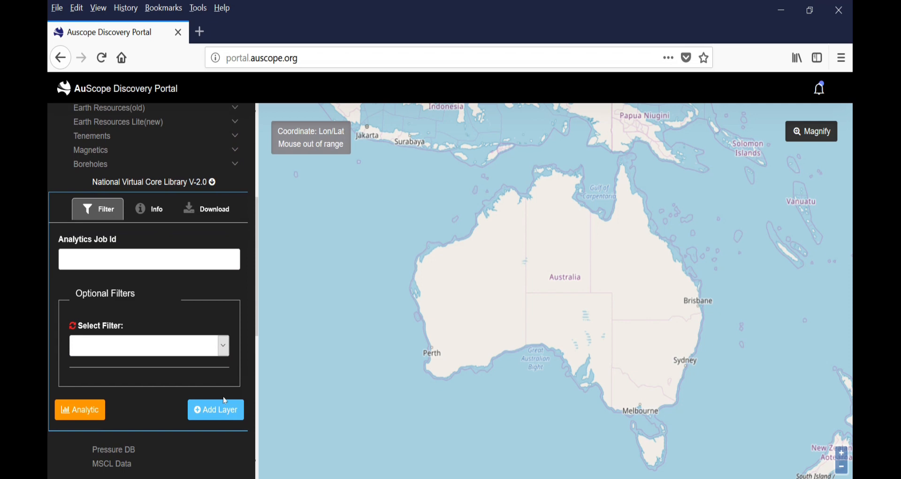
Add the NVCL borehole layer to the map and zoom in toward the C3DD024 borehole near Bridgetown.
left_click(216, 410)
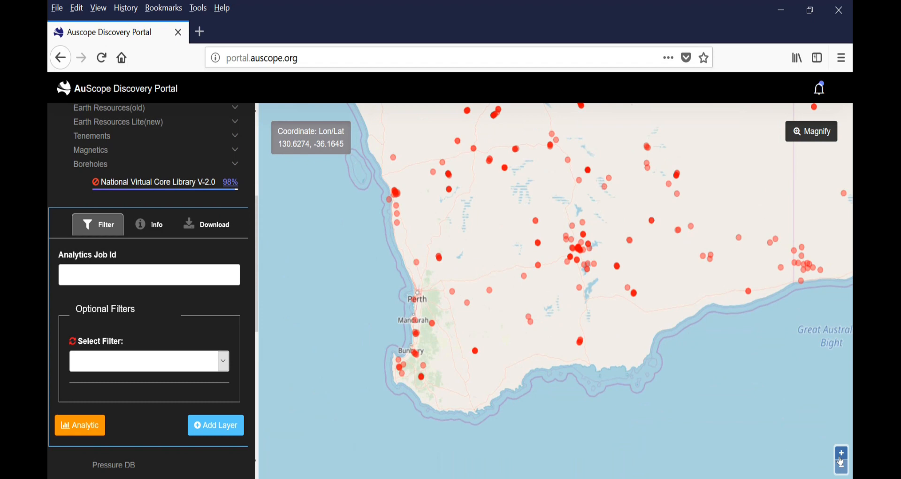
left_click(840, 453)
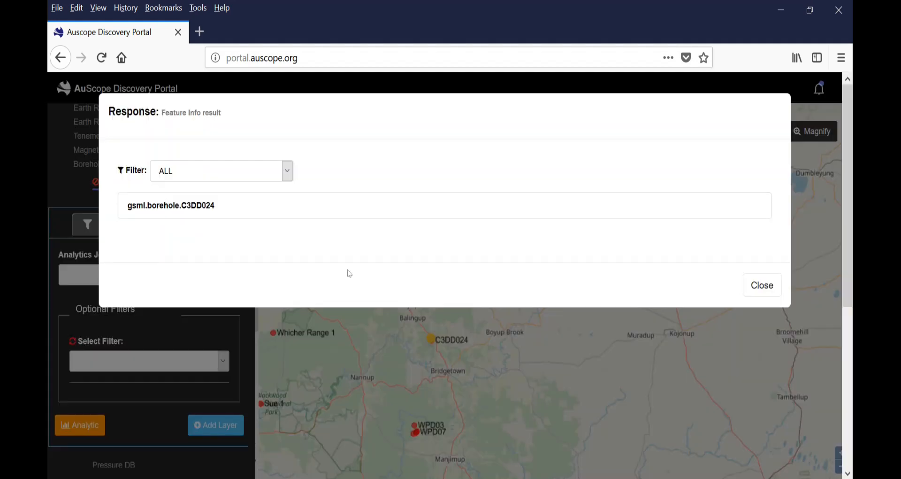
Review C3DD024's feature details: diamond-core drilling method, operator and 246.5 m length.
left_click(171, 205)
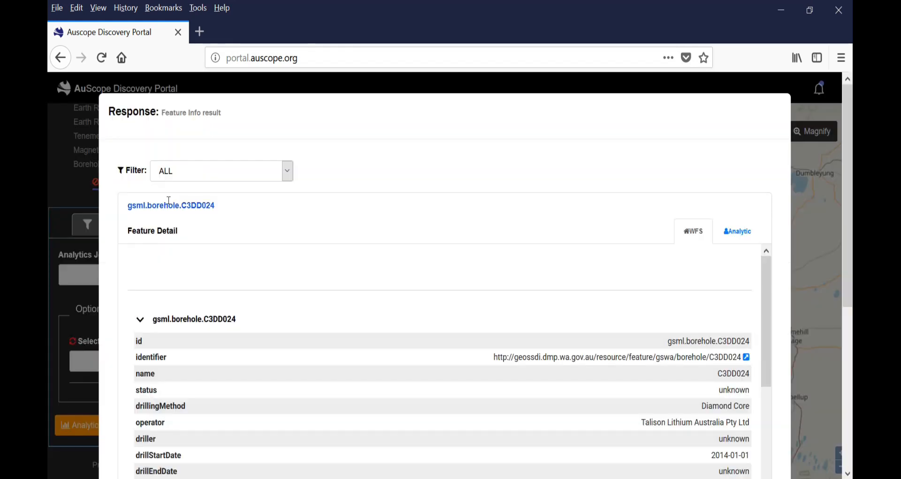
scroll("down", 3)
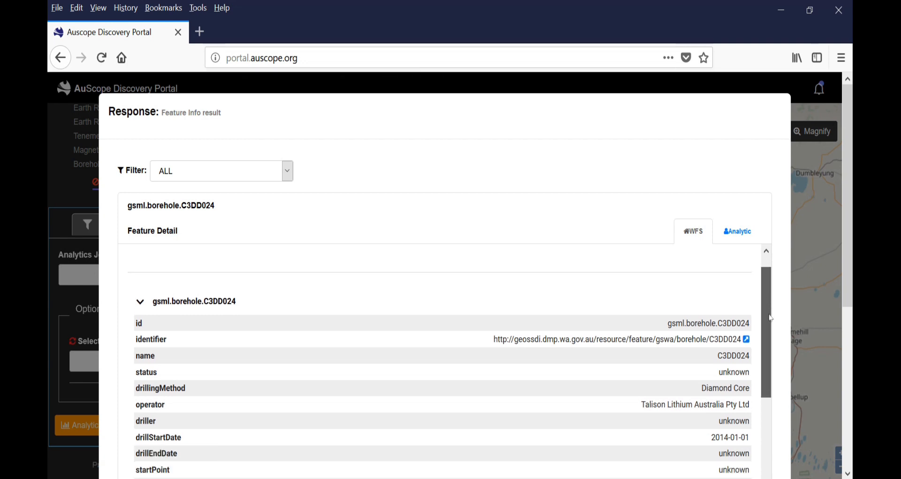
scroll("down", 3)
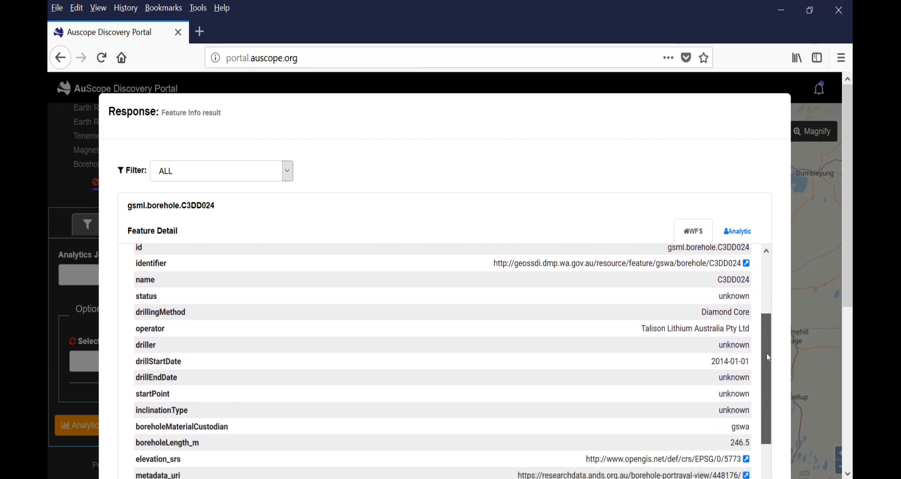
scroll("down", 3)
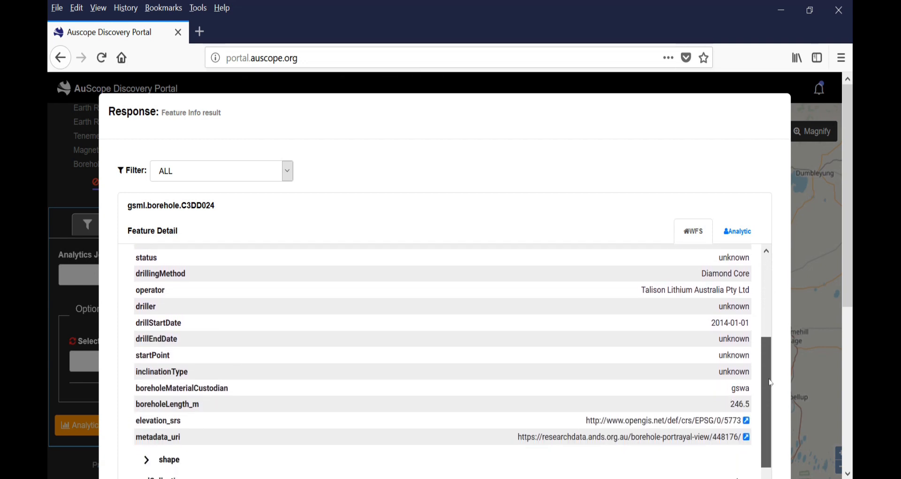
scroll("up", 3)
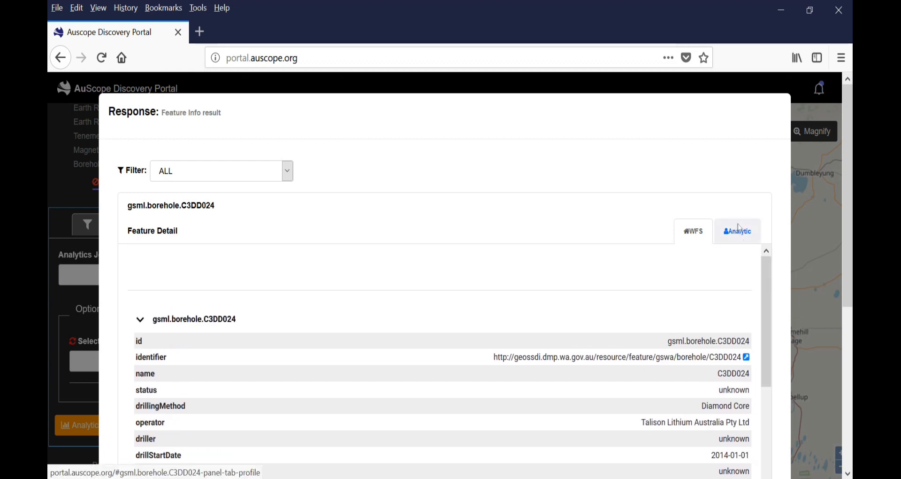
Show C3DD024's core tray images and view the 14.6–17.9 m tray enlarged in its own tab.
left_click(738, 231)
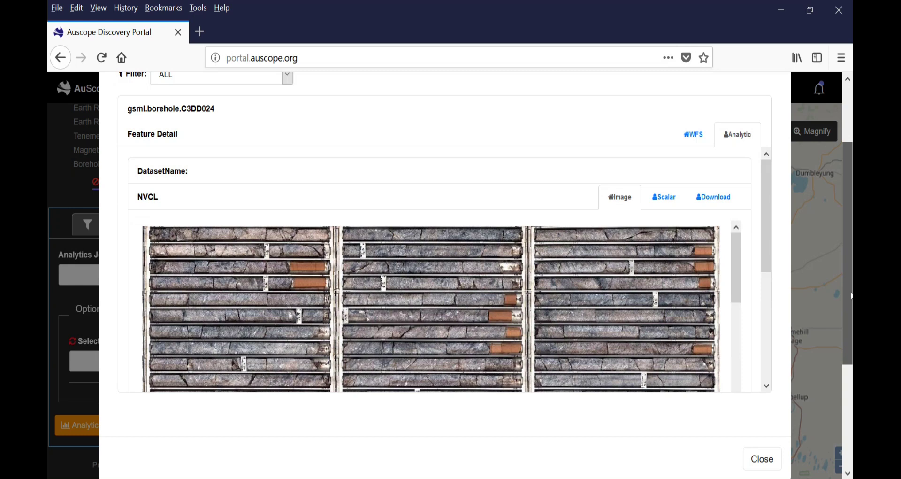
scroll("down", 3)
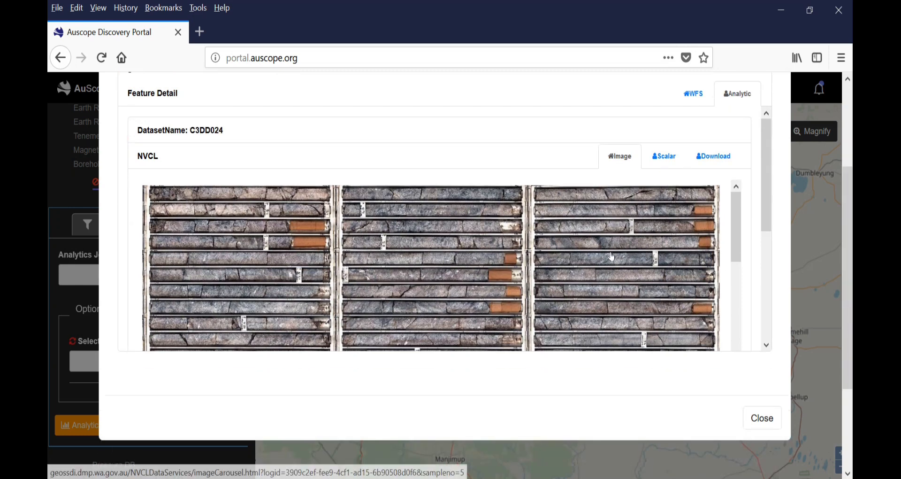
mouse_move(420, 264)
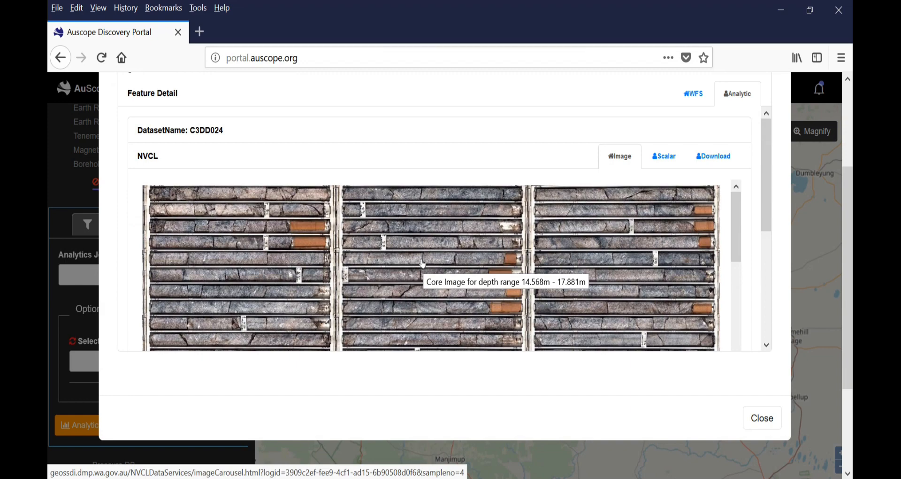
mouse_move(437, 265)
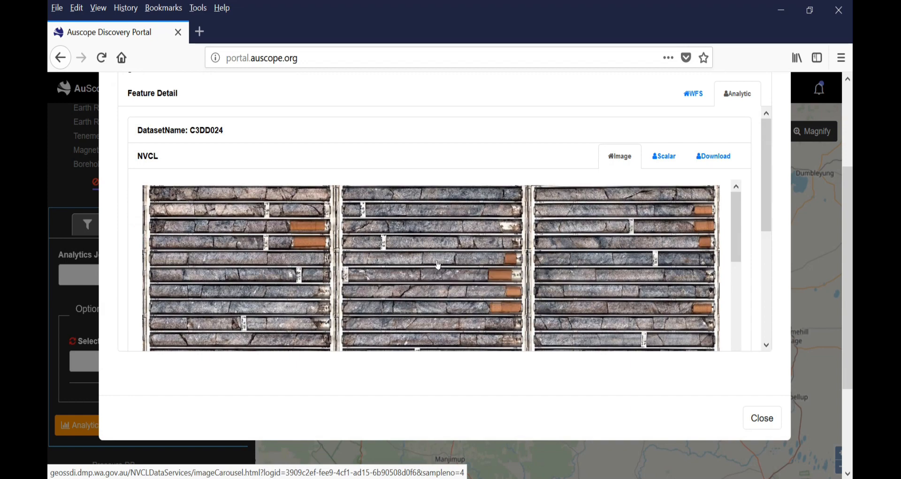
left_click(431, 265)
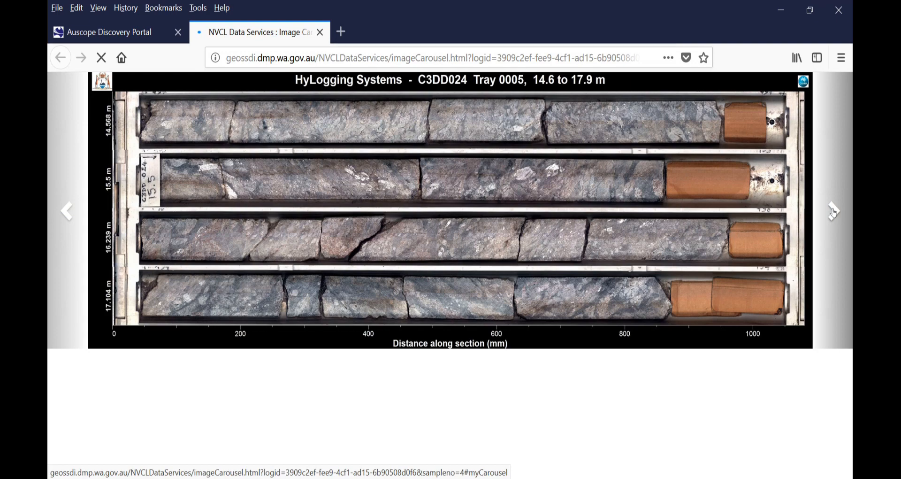
left_click(833, 210)
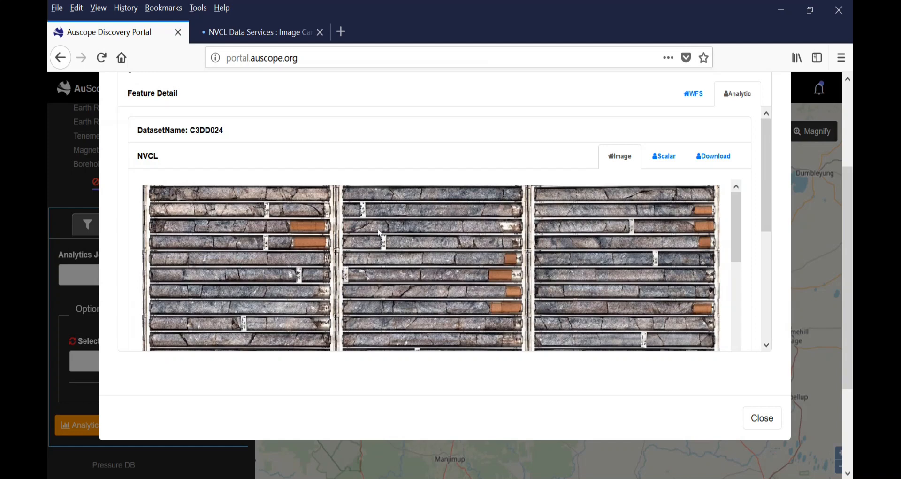
List C3DD024's scalar logs such as Grp3 ujCLST and CLS1_CLS_grp_3, then reach the TSG download form.
left_click(664, 156)
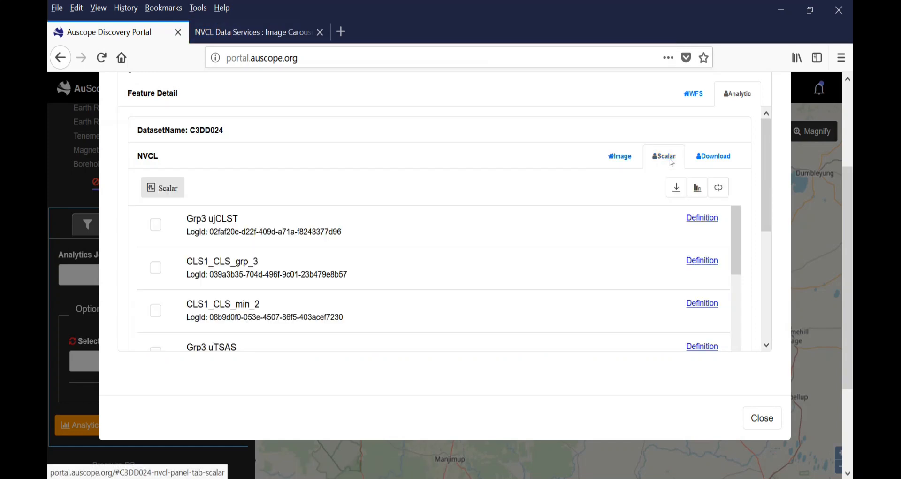
scroll("down", 3)
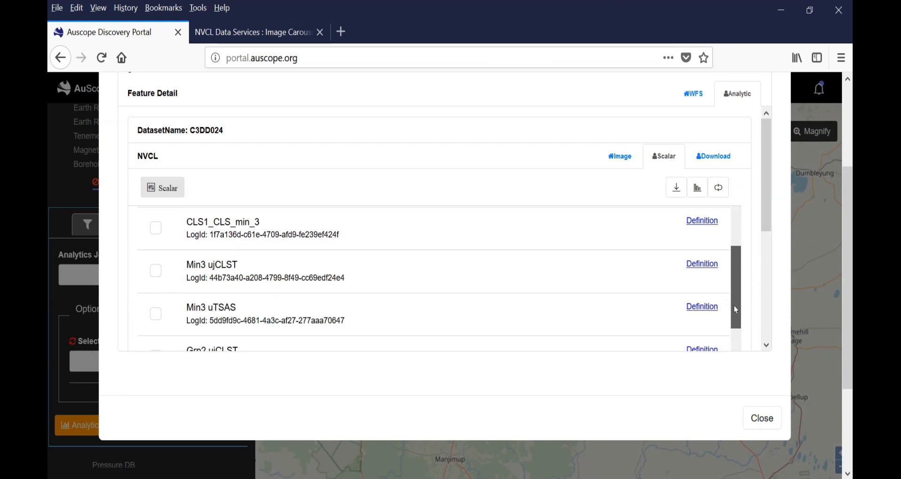
scroll("up", 3)
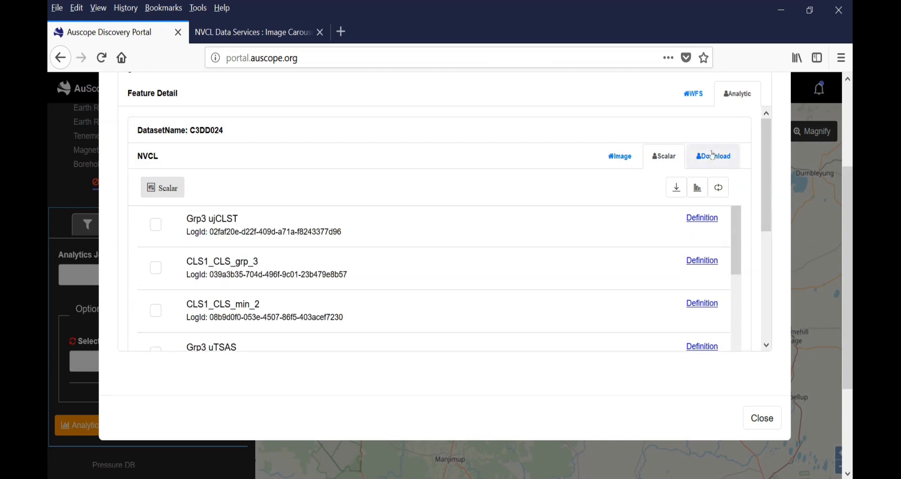
left_click(712, 156)
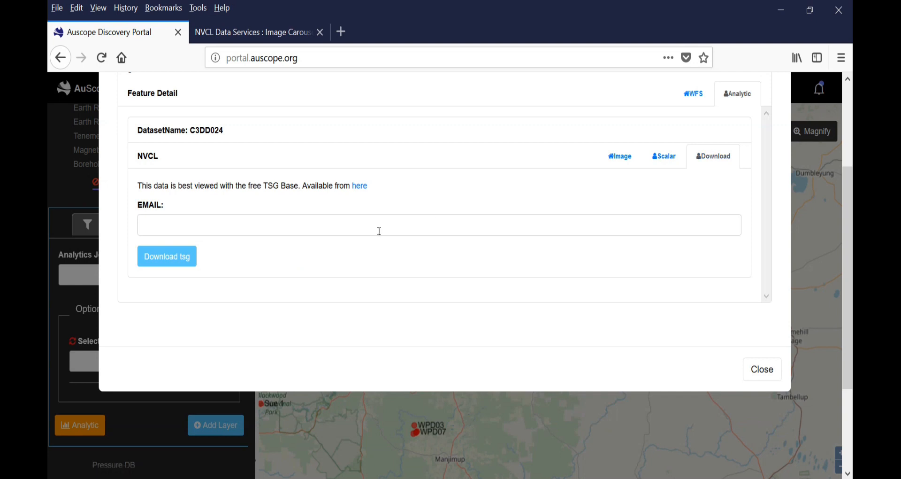
left_click(379, 225)
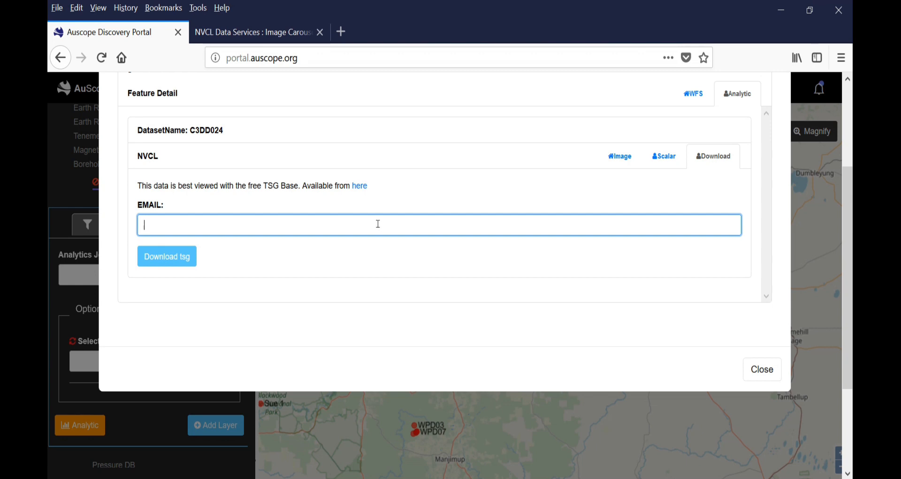
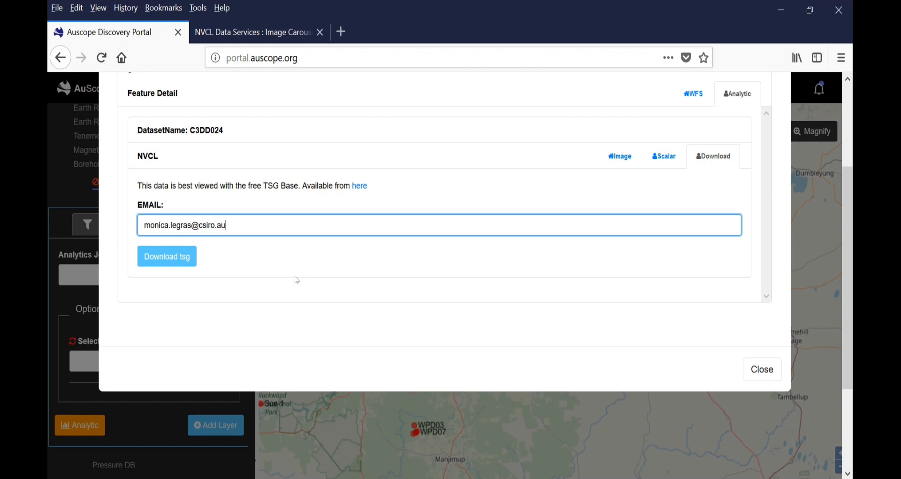
mouse_move(762, 369)
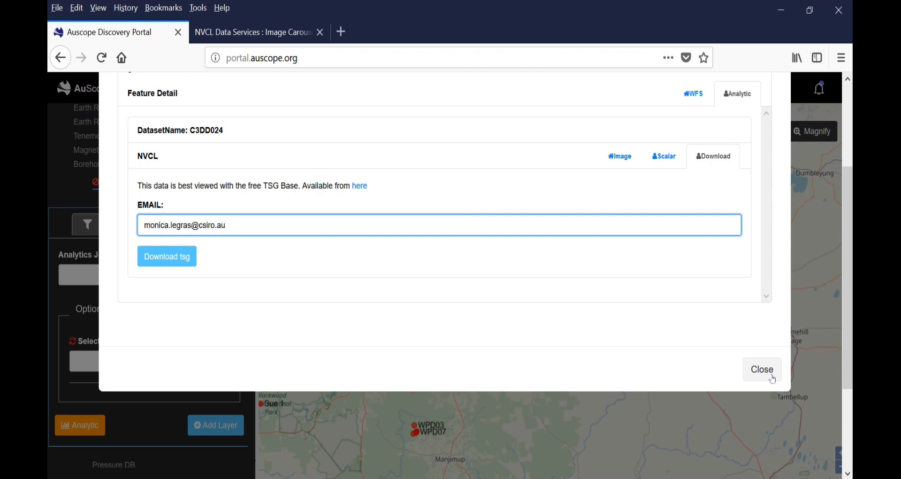
left_click(761, 369)
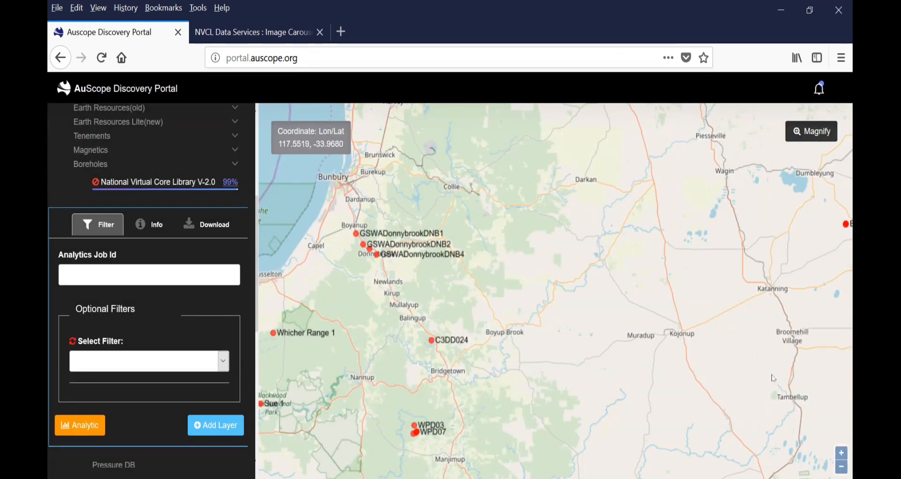